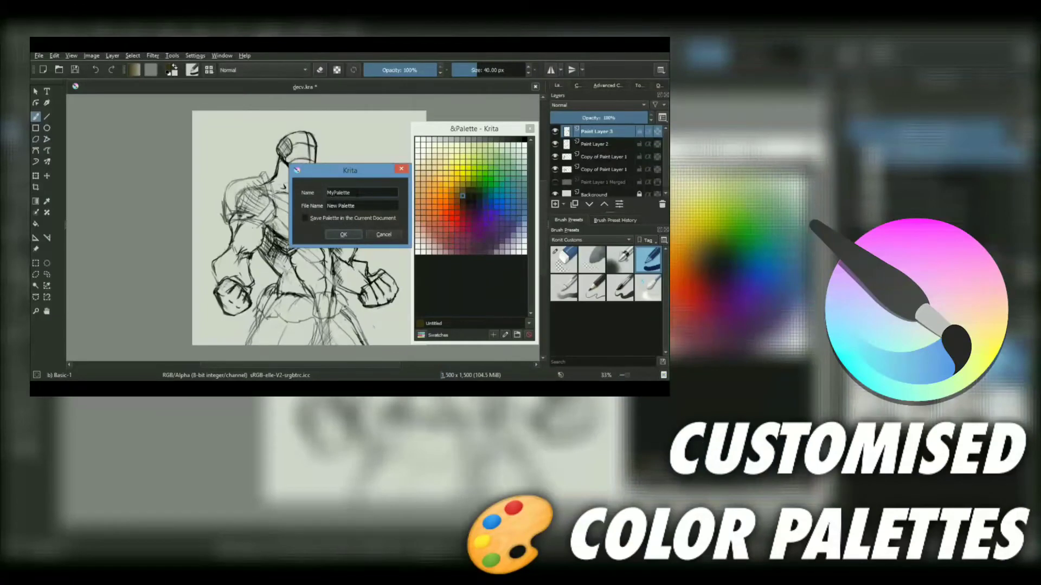
# Step: Confirm the new MyPalette palette, then confirm its first orange swatch
pyautogui.click(343, 235)
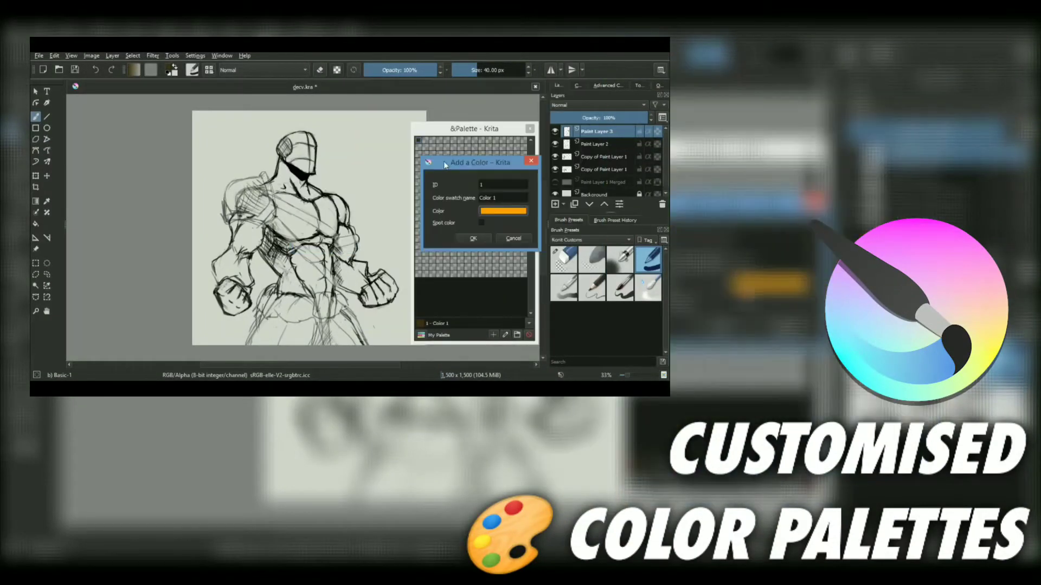
pyautogui.click(502, 210)
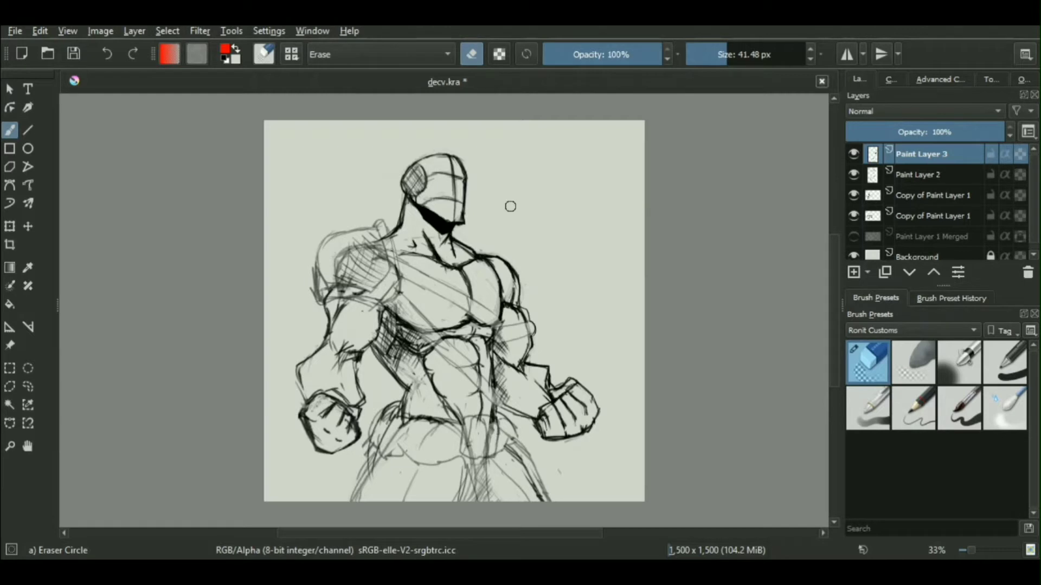
pyautogui.rightClick(511, 206)
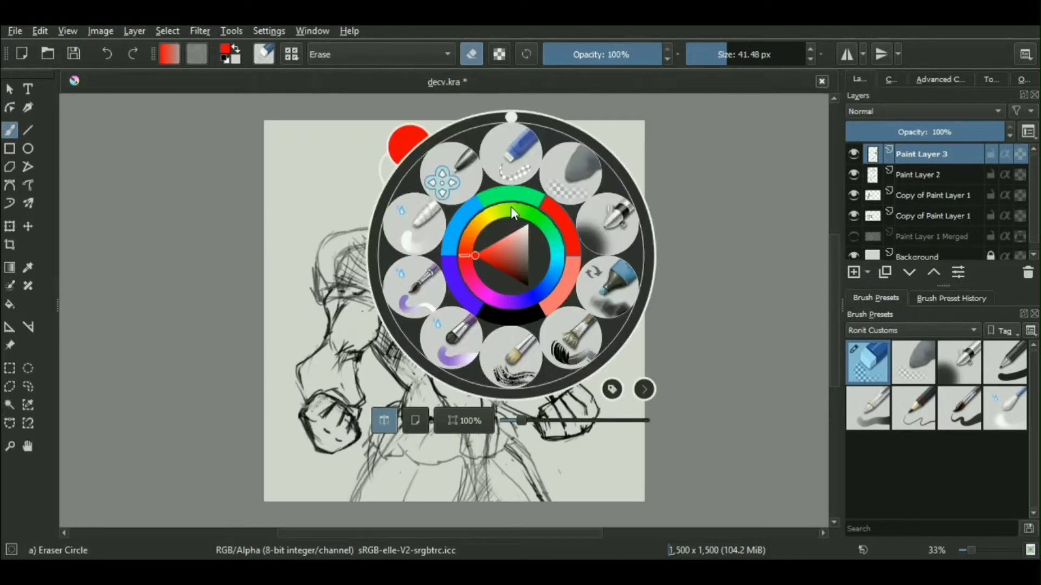
pyautogui.moveTo(499, 205)
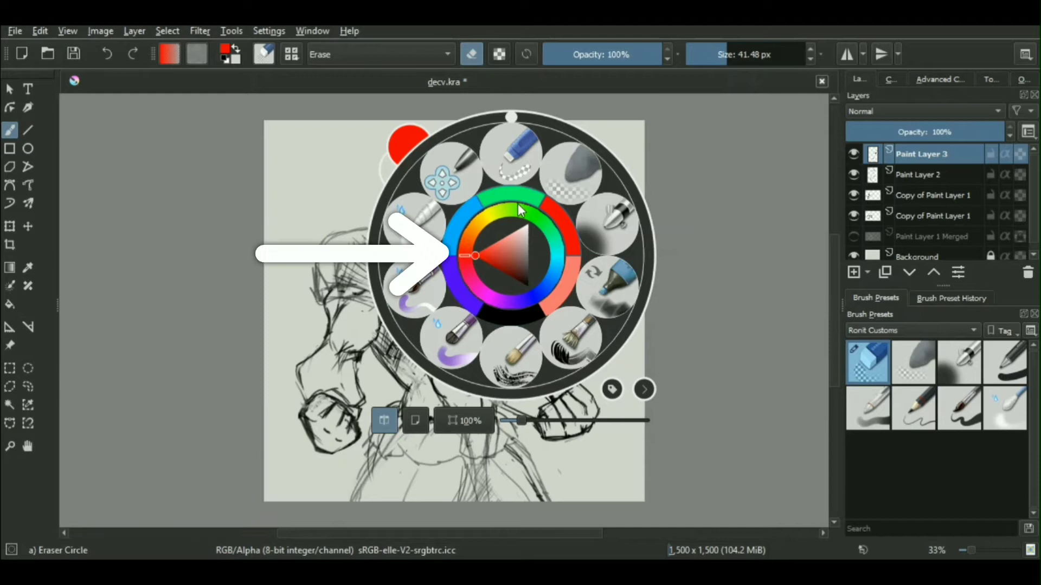
pyautogui.moveTo(573, 278)
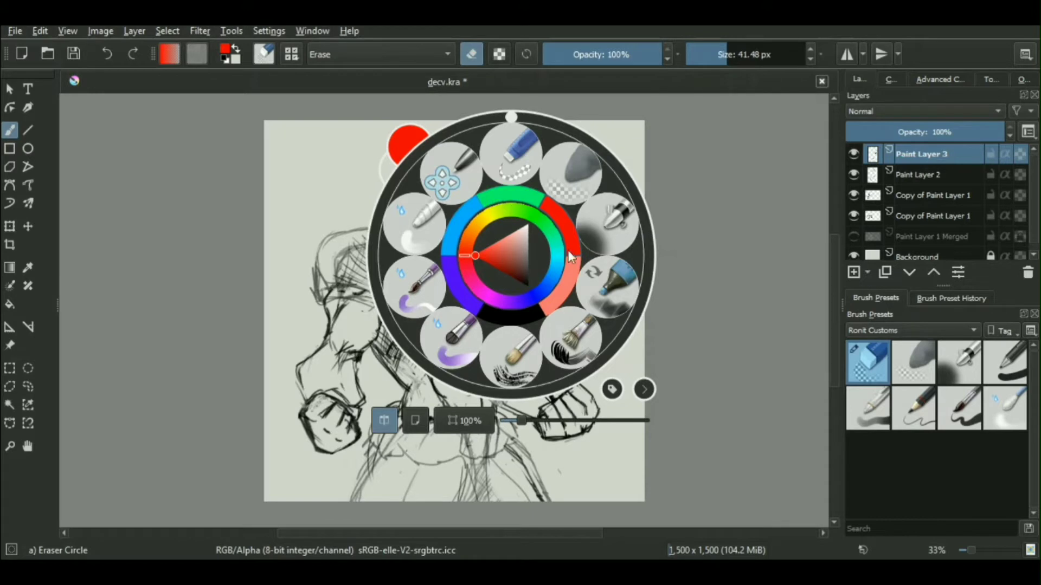
pyautogui.moveTo(654, 289)
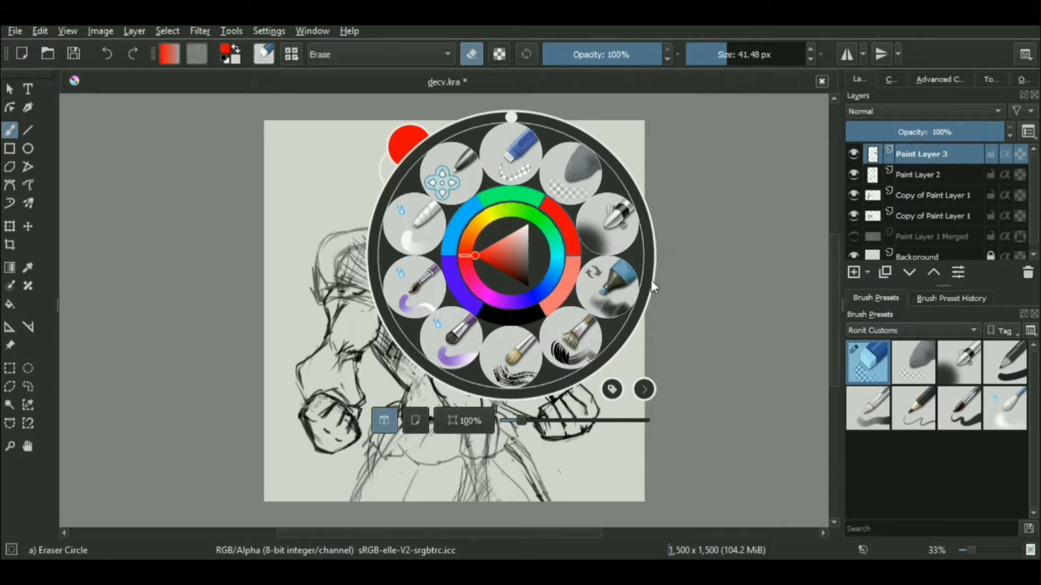
pyautogui.click(684, 271)
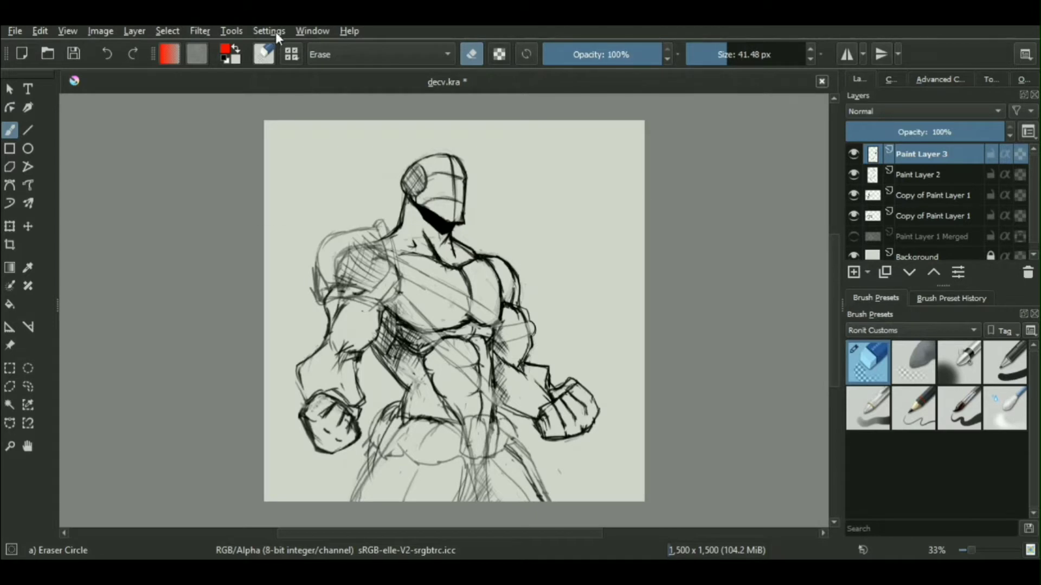
# Step: Show the Palette docker from Settings > Dockers and float it beside the figure sketch
pyautogui.click(269, 31)
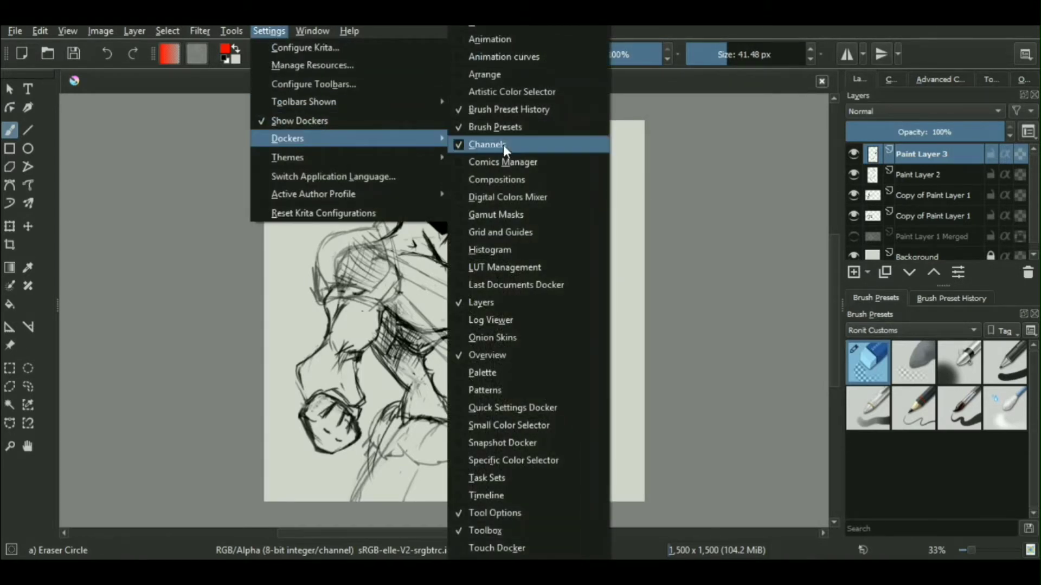
pyautogui.moveTo(531, 372)
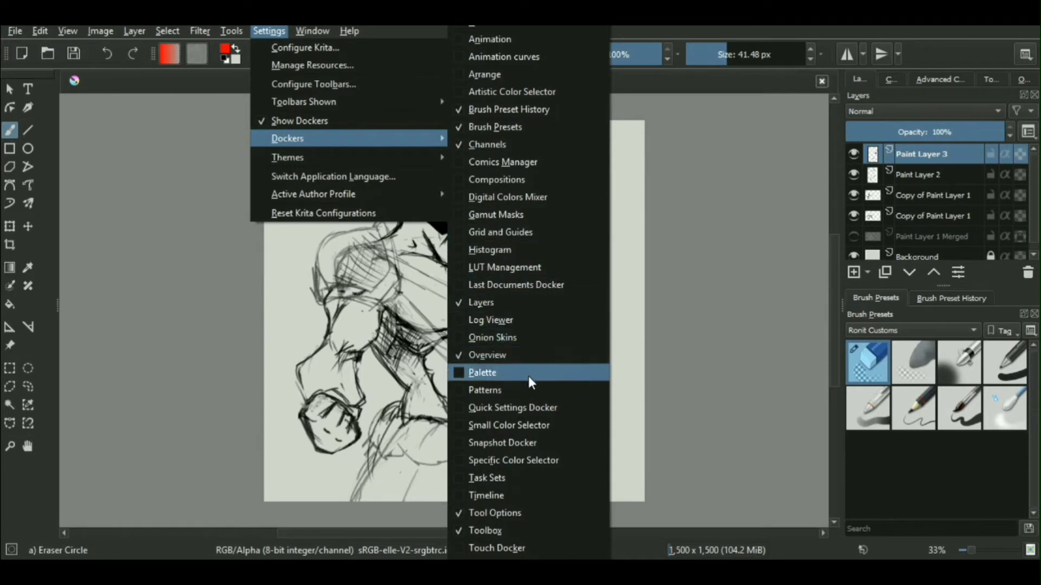
pyautogui.moveTo(531, 425)
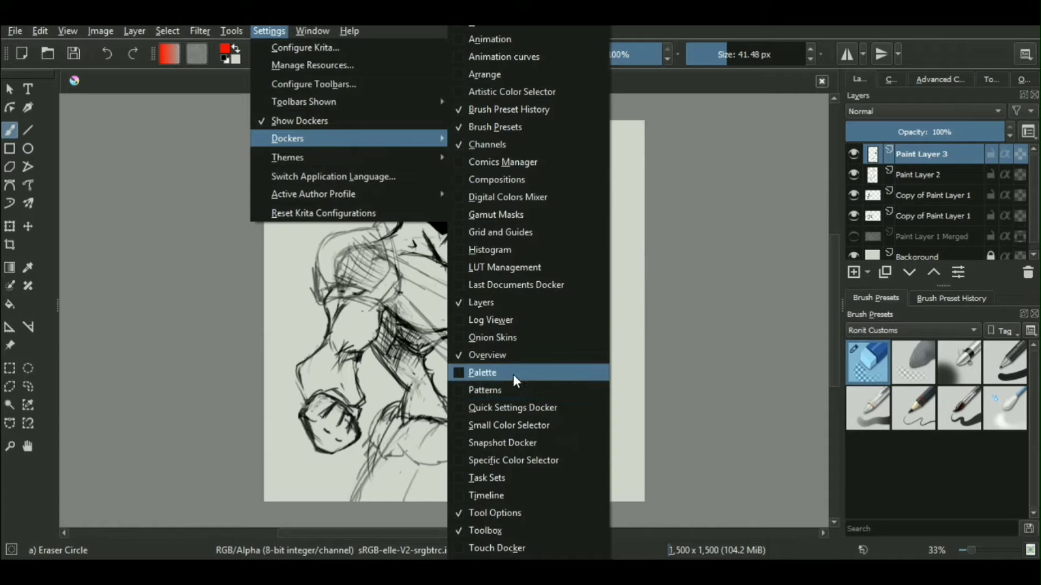
pyautogui.click(483, 372)
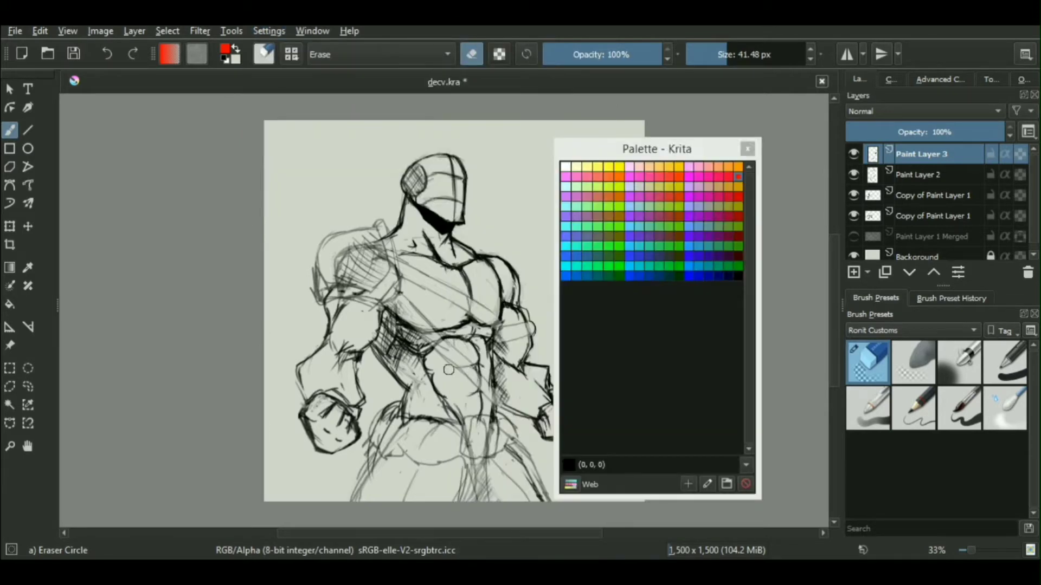
pyautogui.moveTo(656, 149); pyautogui.dragTo(793, 110)
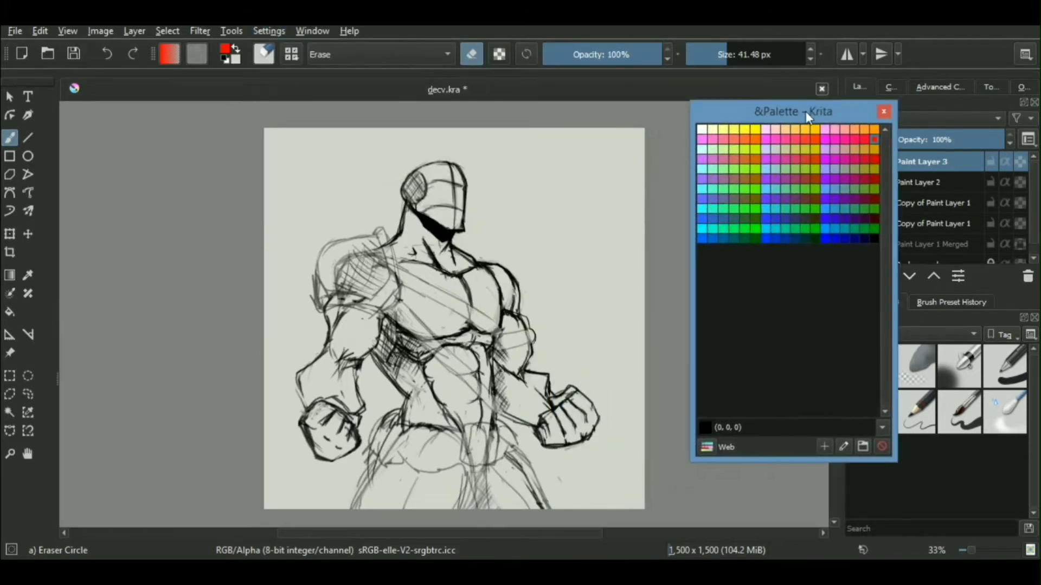
pyautogui.moveTo(793, 112); pyautogui.dragTo(796, 162)
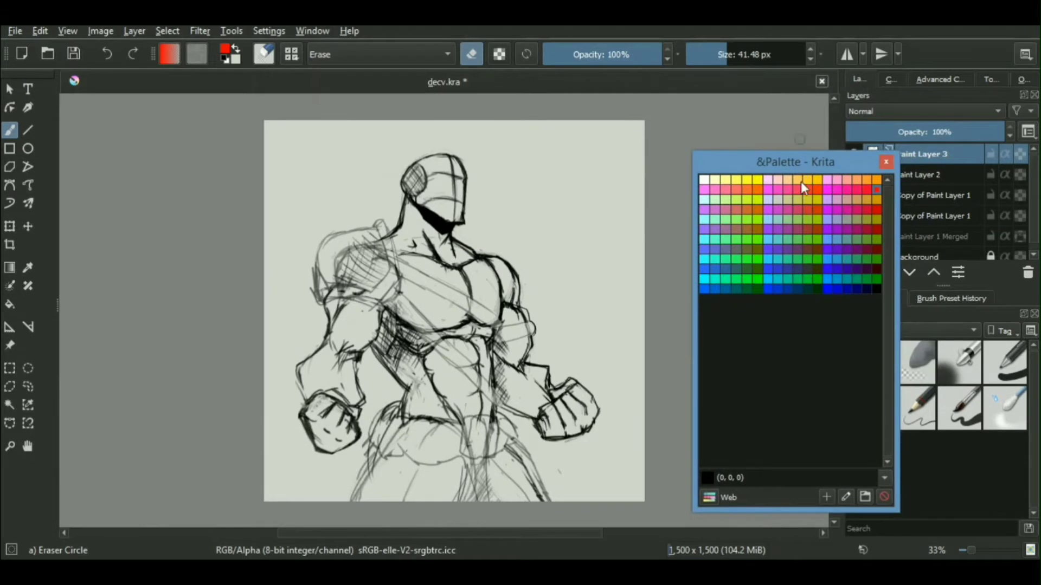
pyautogui.moveTo(795, 161); pyautogui.dragTo(758, 200)
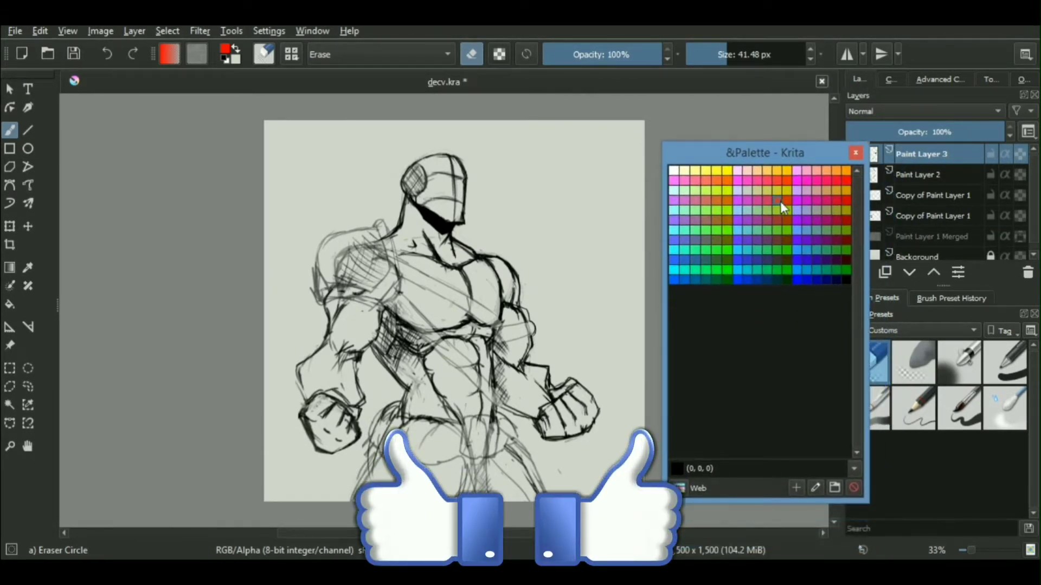
# Step: Pick light green from the Web palette, switch to the Basic-1 brush, then pick olive
pyautogui.click(706, 210)
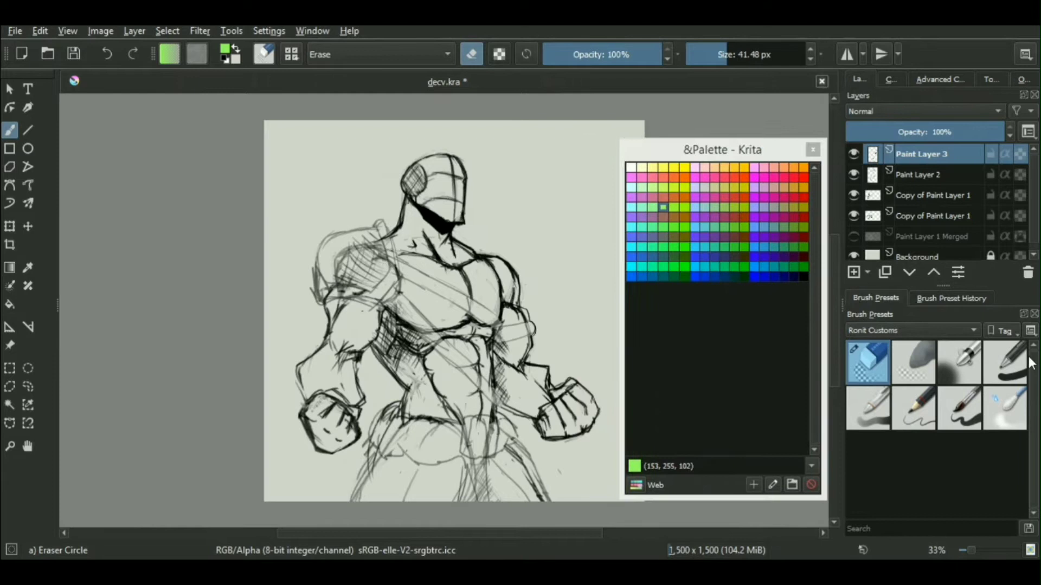
pyautogui.click(1004, 361)
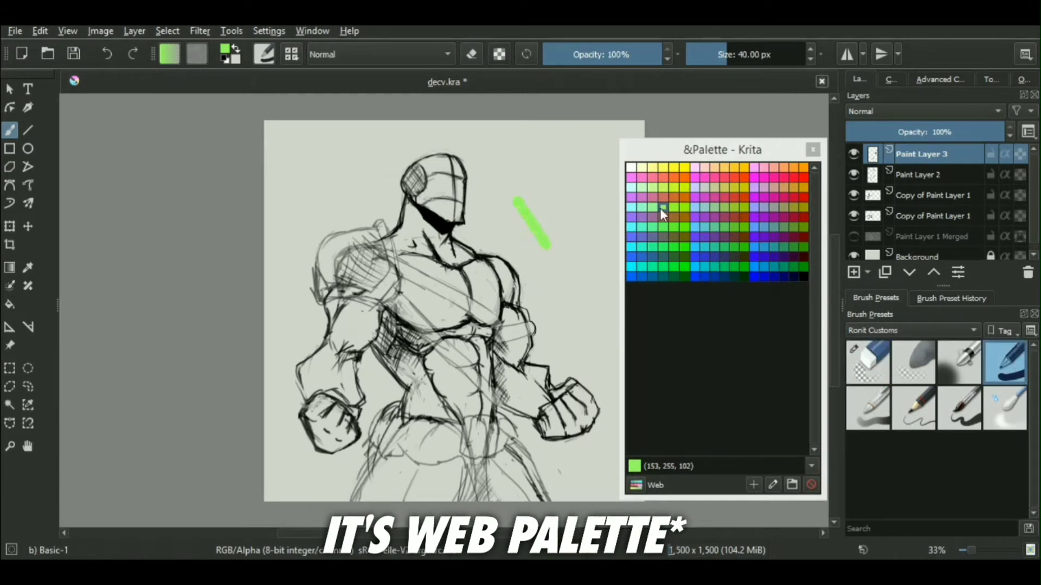
pyautogui.click(671, 207)
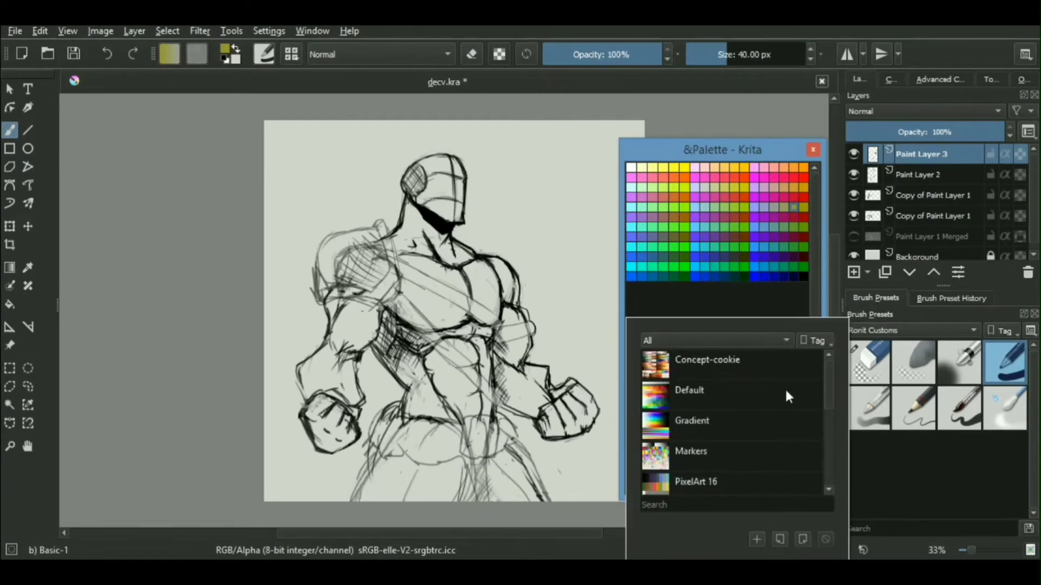
# Step: Preview the Concept-cookie, Default, Markers, PixelArt 16 and Ps palettes in the chooser
pyautogui.click(707, 359)
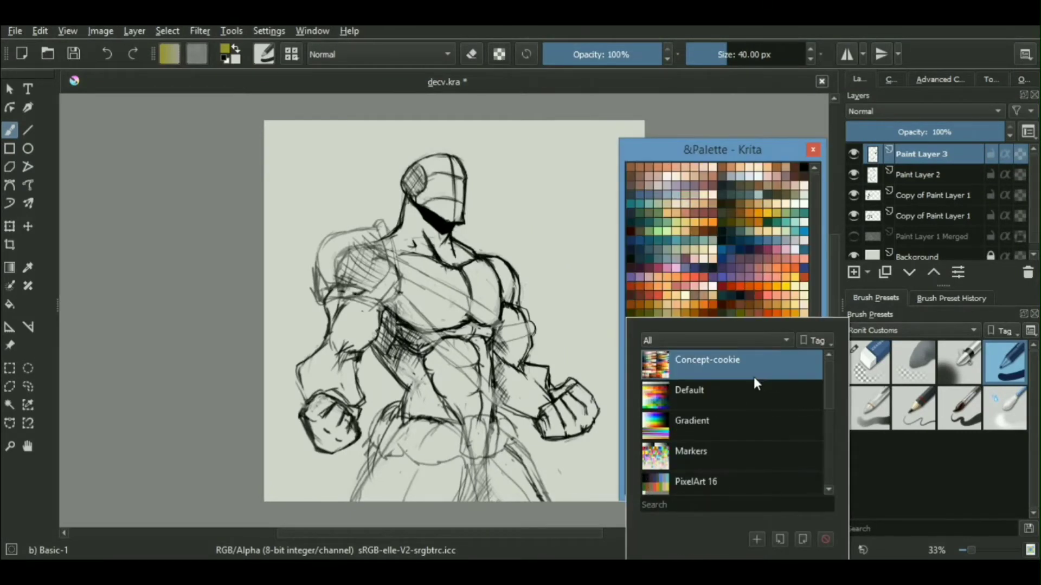
pyautogui.click(689, 390)
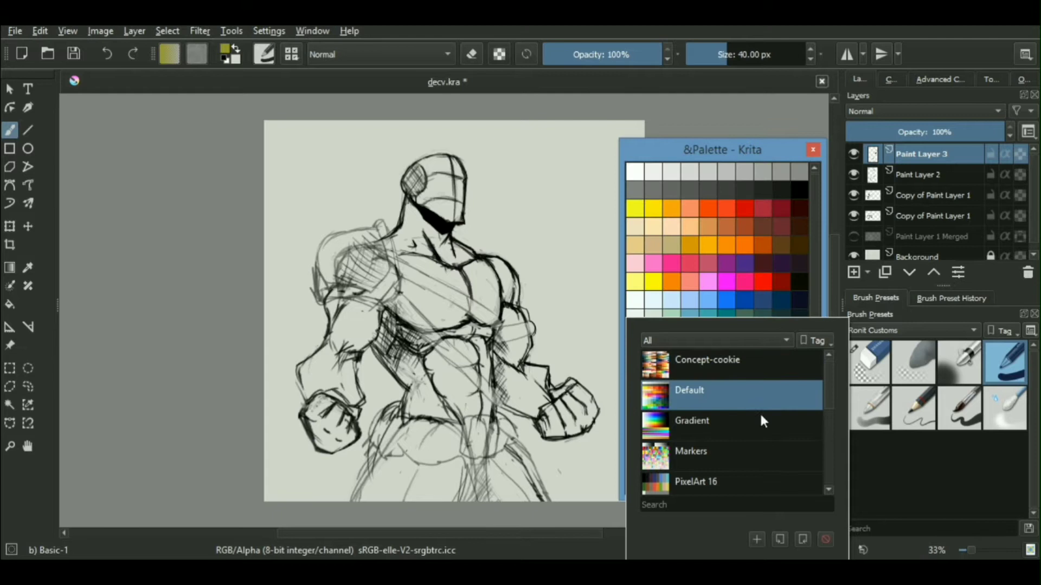
pyautogui.scroll(-3)
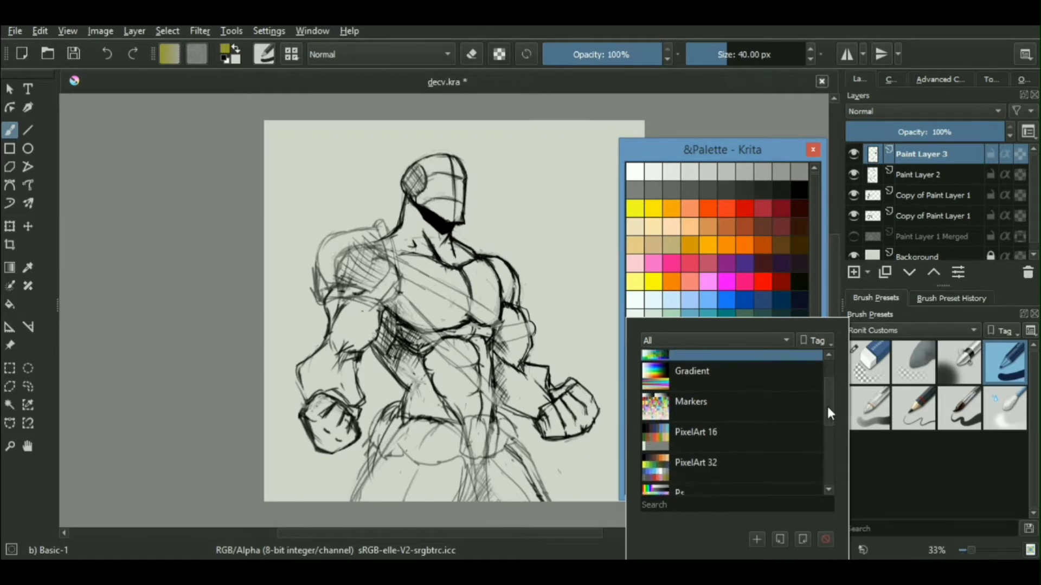
pyautogui.click(692, 371)
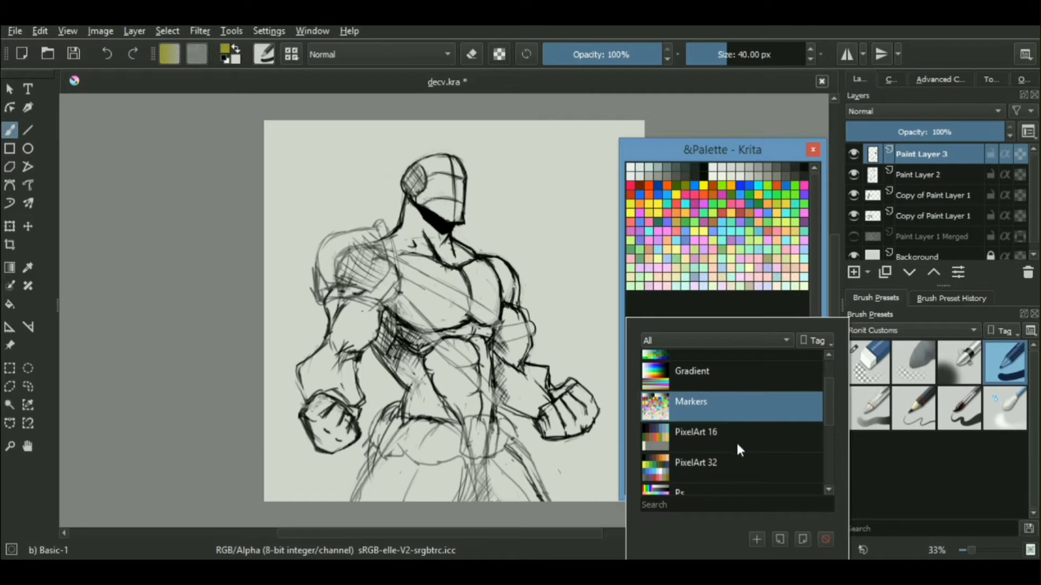
pyautogui.click(696, 432)
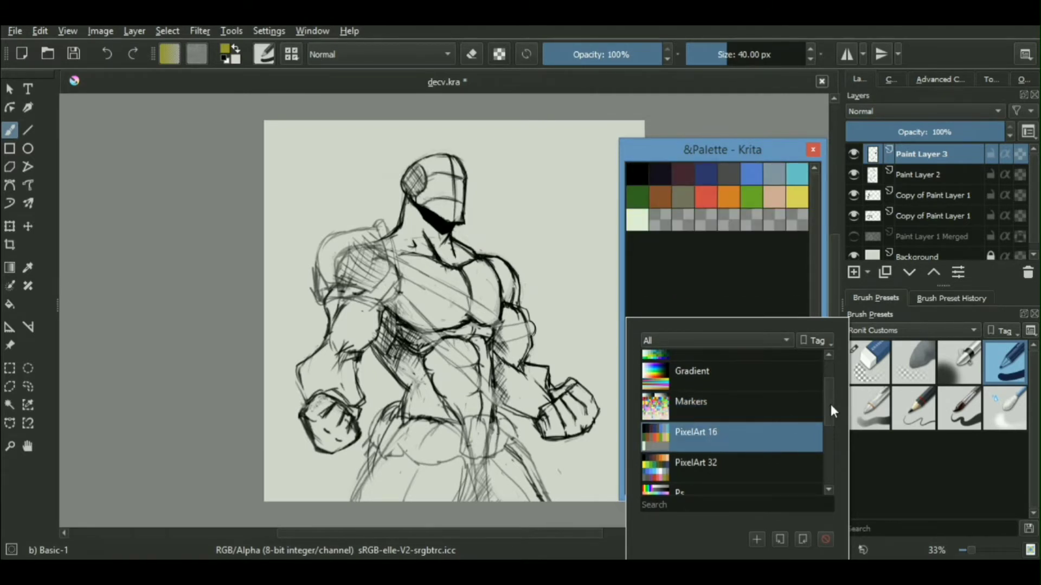
pyautogui.scroll(-3)
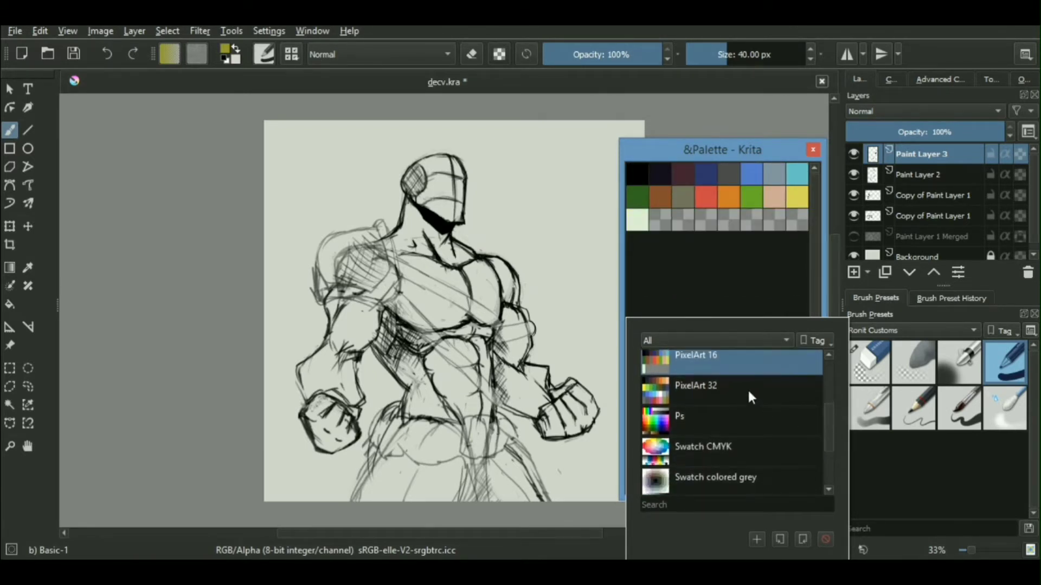
pyautogui.click(695, 417)
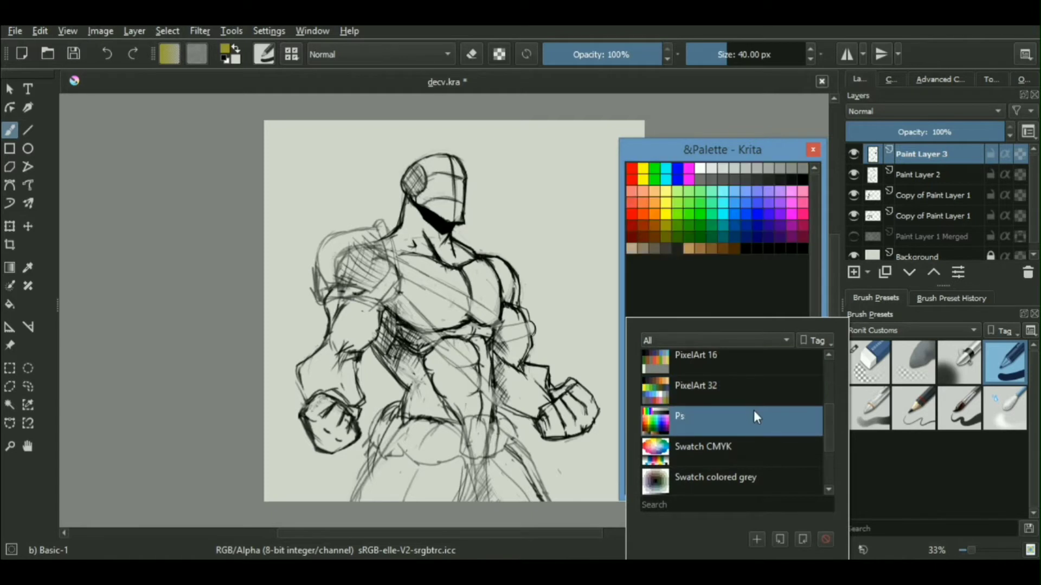
pyautogui.scroll(-3)
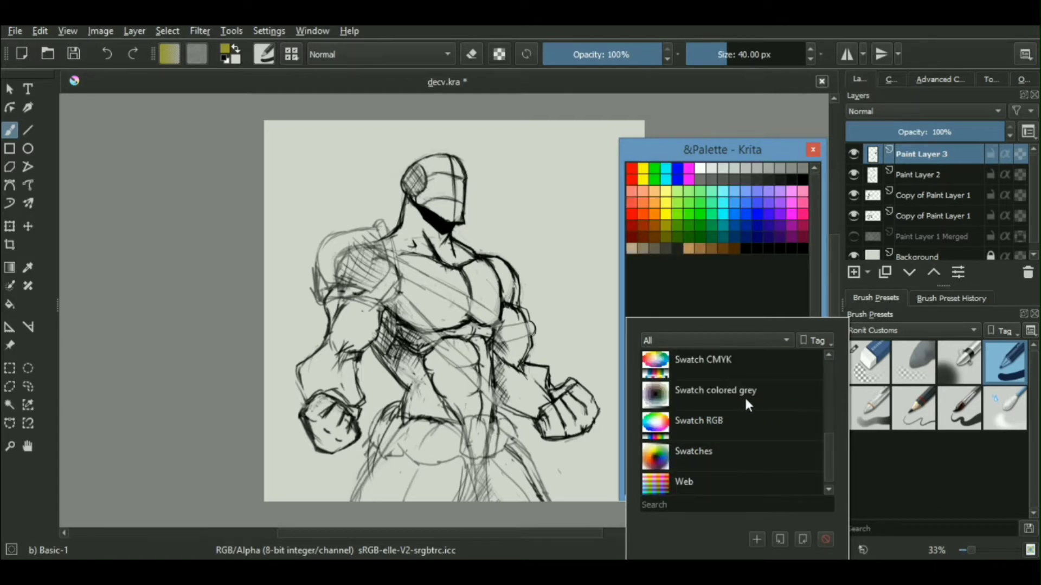
# Step: Preview Swatch colored grey, then load the Swatches colour set and close the list
pyautogui.click(716, 390)
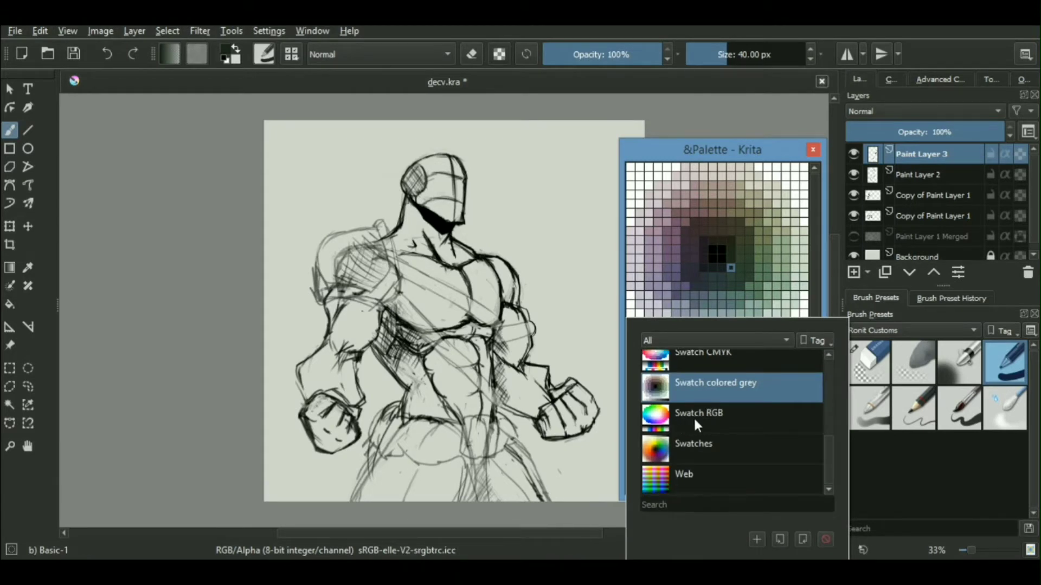
pyautogui.click(699, 413)
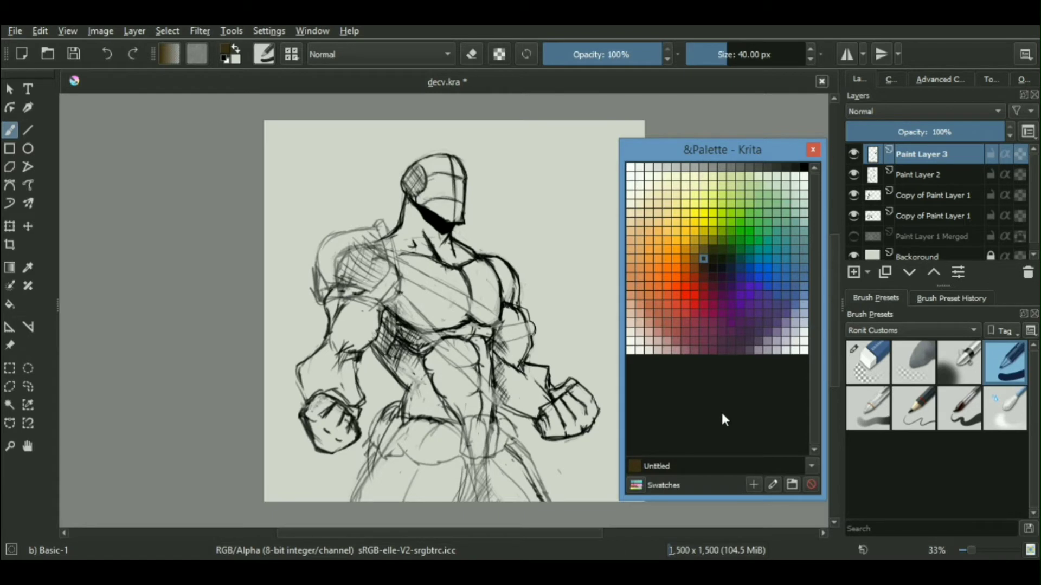
pyautogui.moveTo(758, 418)
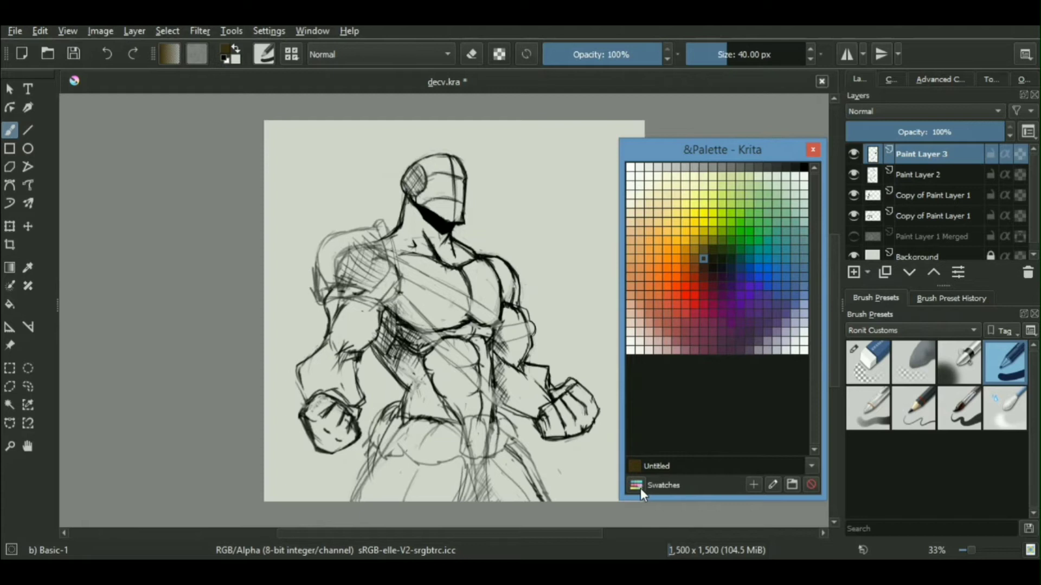
pyautogui.click(663, 484)
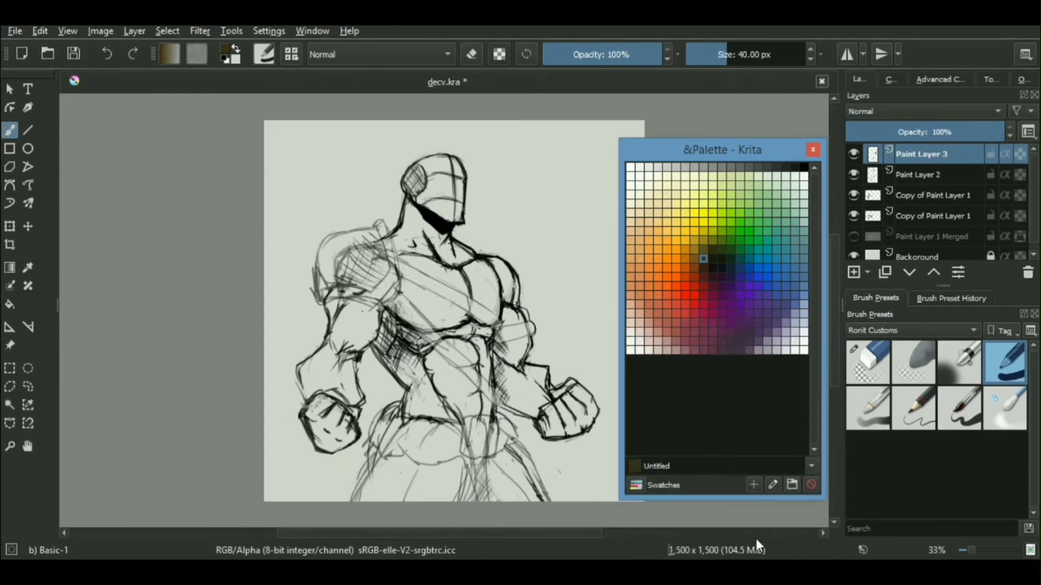
# Step: Create a palette named My Palette and add its first swatch, Color 1
pyautogui.click(754, 485)
pyautogui.write('My Palette')
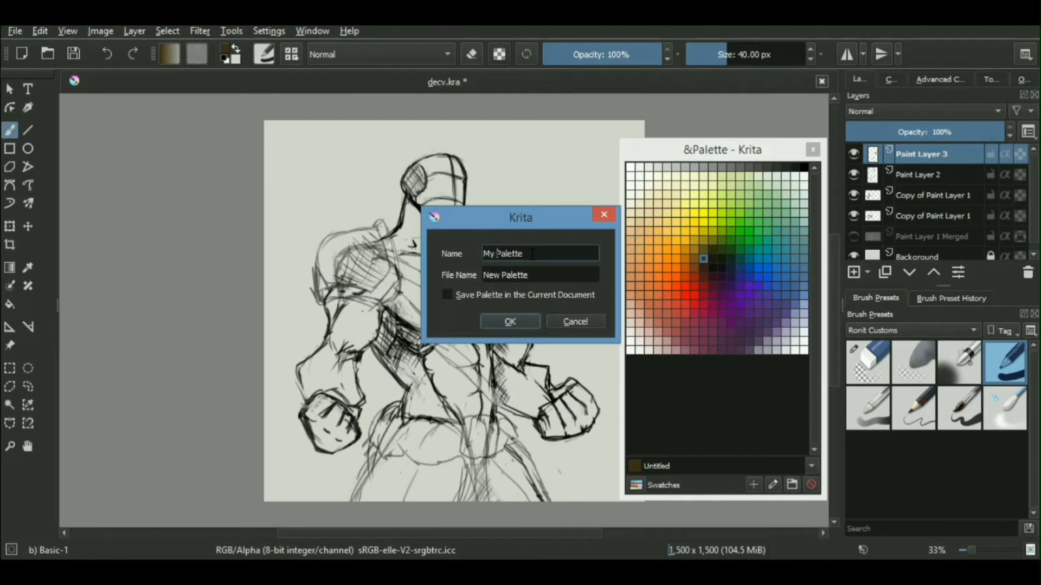
pyautogui.click(508, 322)
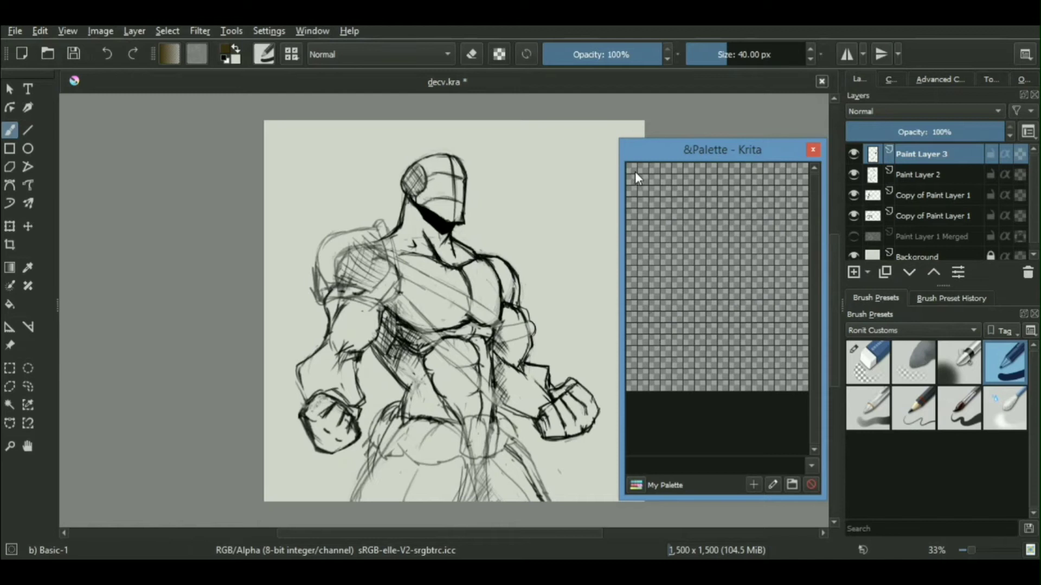
pyautogui.click(631, 168)
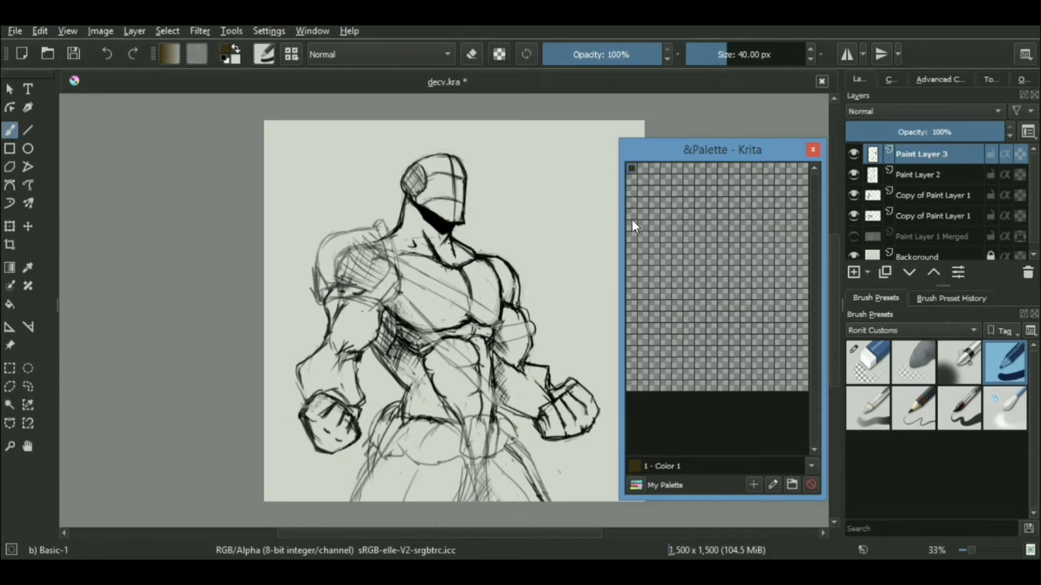
pyautogui.moveTo(649, 180)
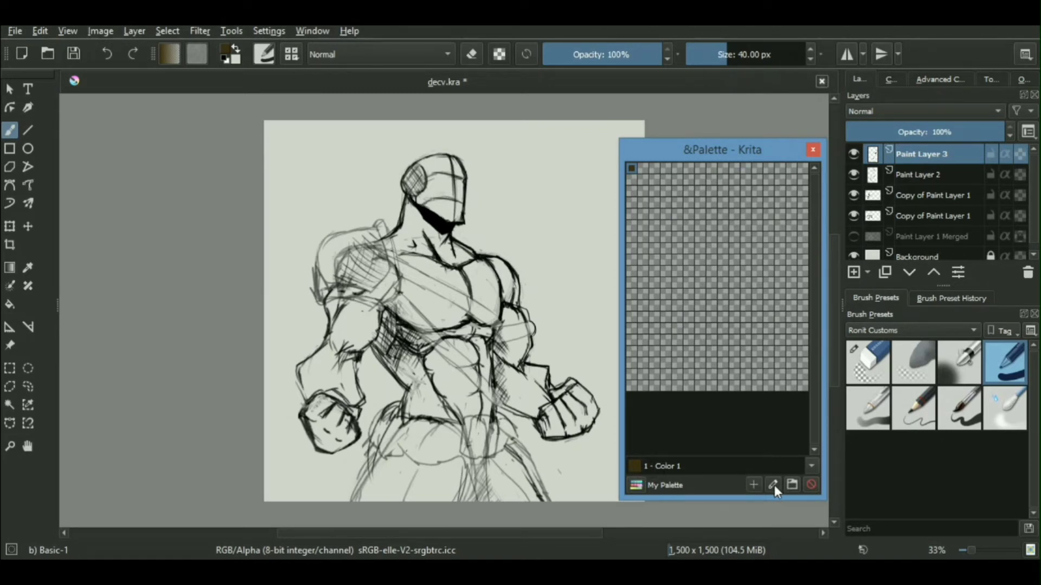
# Step: Set the first swatch's colour to orange #ffa200 and save it
pyautogui.click(753, 484)
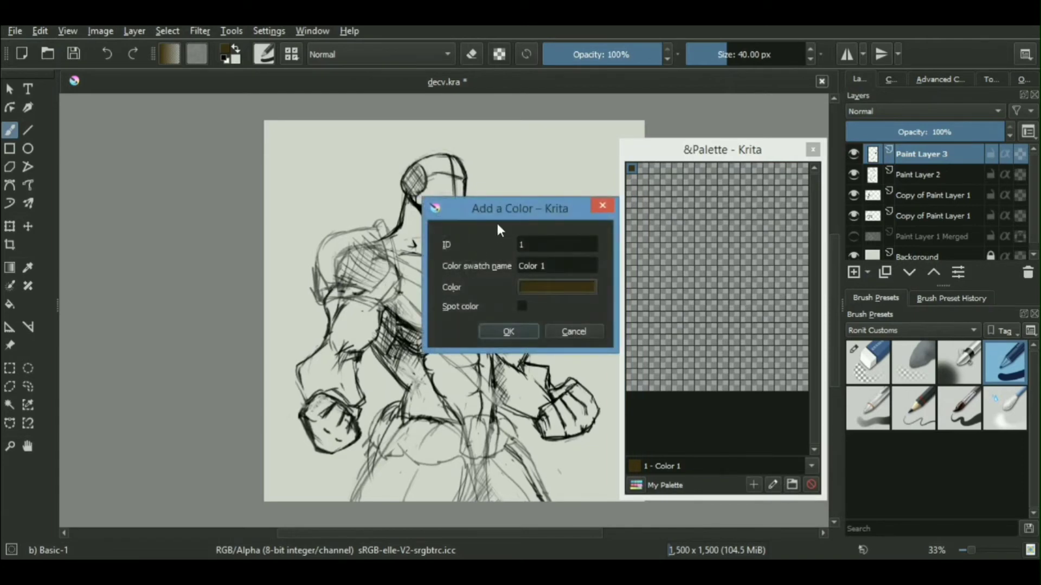
pyautogui.moveTo(520, 208); pyautogui.dragTo(732, 204)
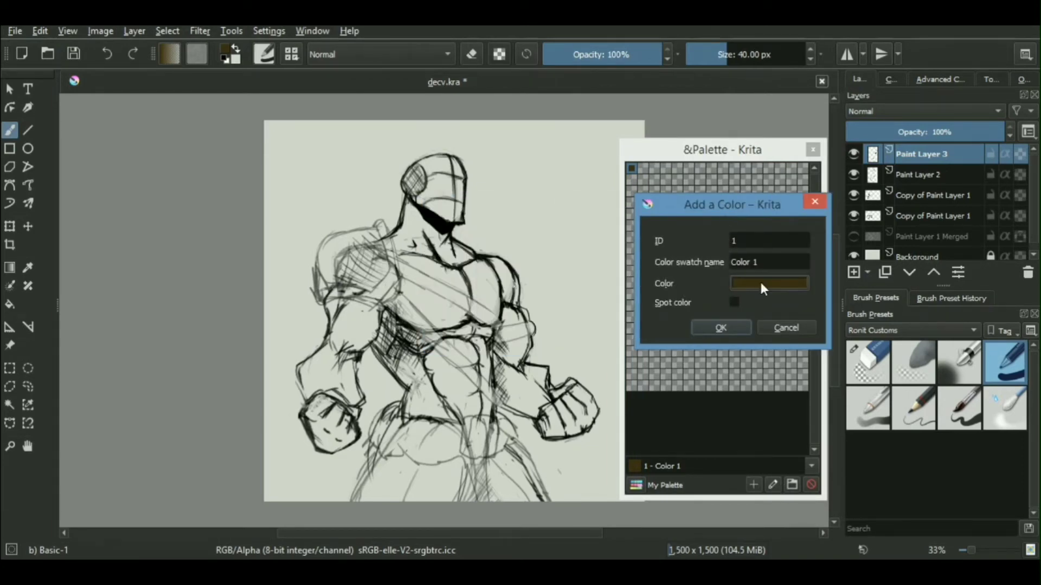
pyautogui.click(769, 284)
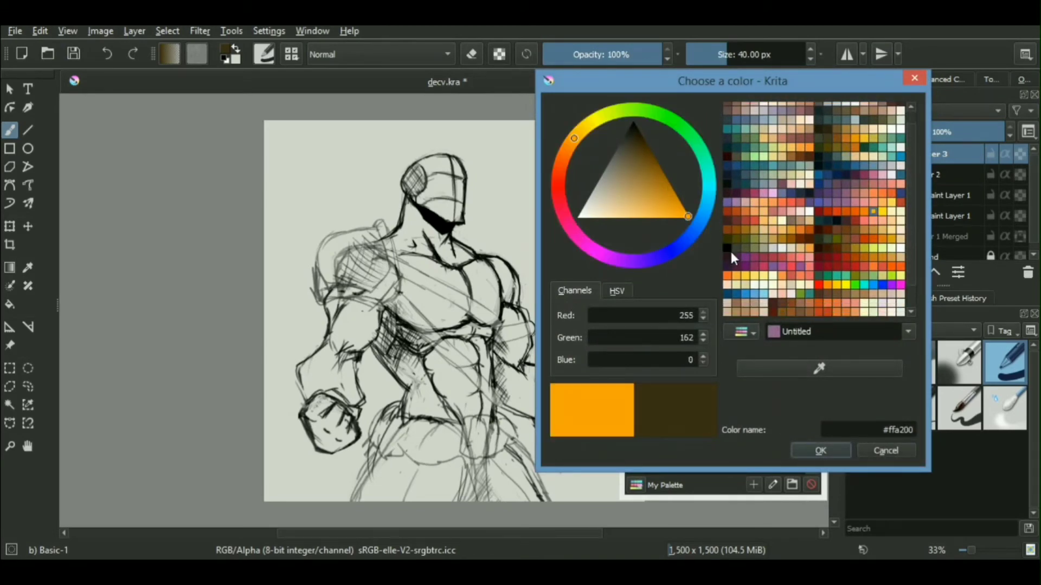
pyautogui.moveTo(833, 444)
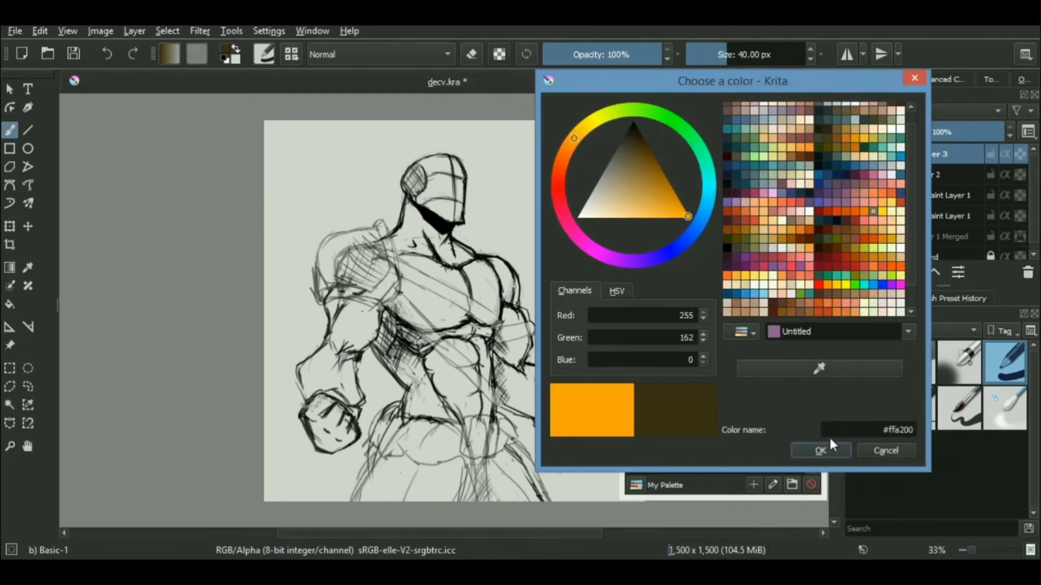
pyautogui.click(819, 450)
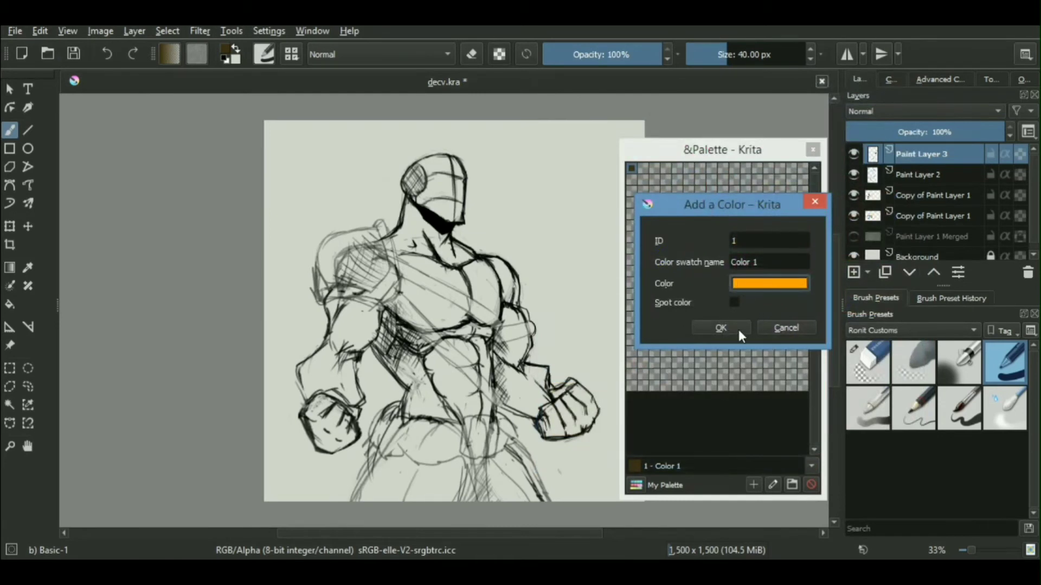
pyautogui.click(721, 327)
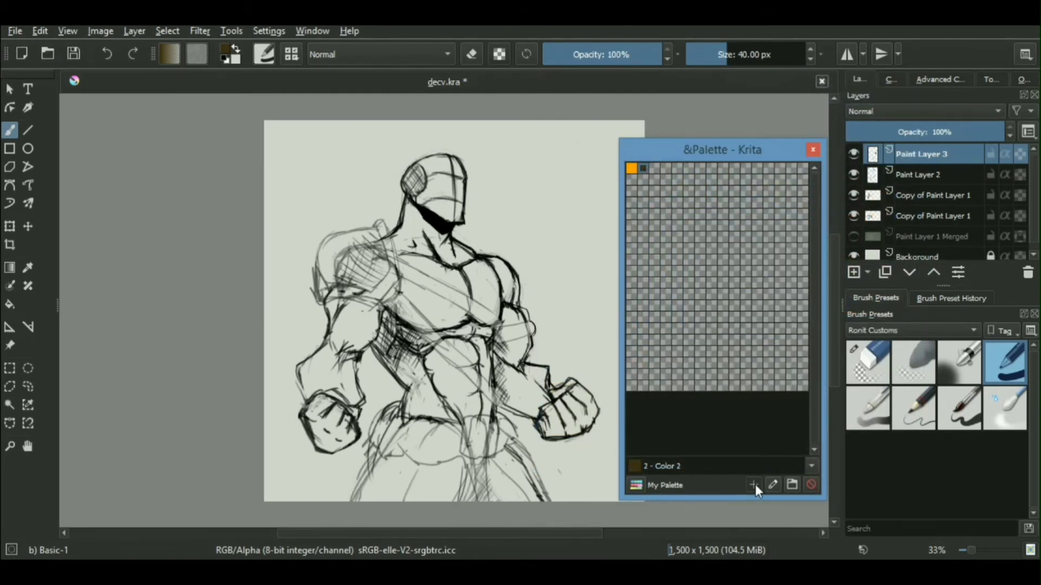
# Step: Add a blue swatch and a cyan swatch after the orange one
pyautogui.click(754, 485)
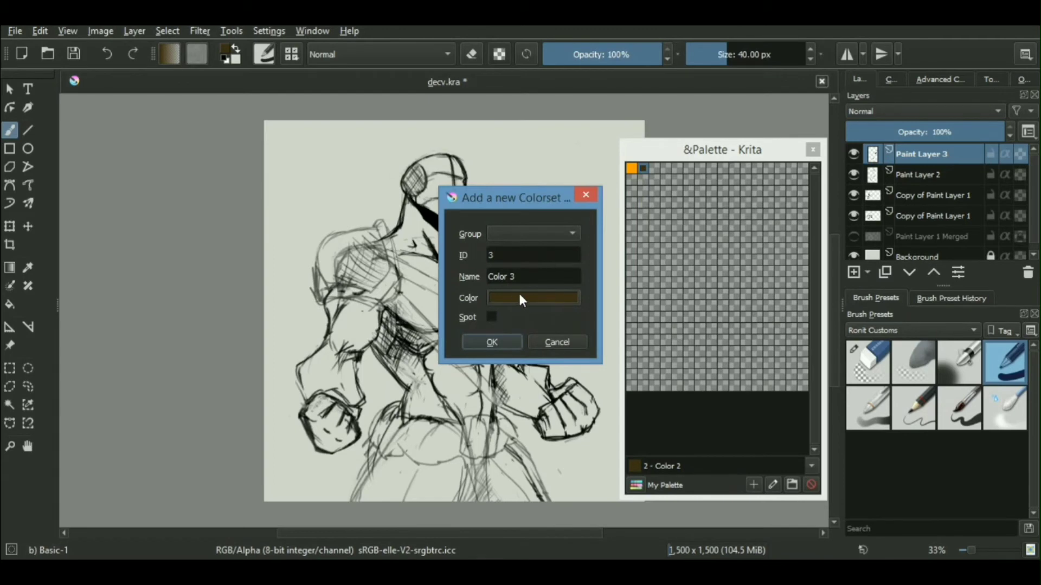
pyautogui.click(532, 298)
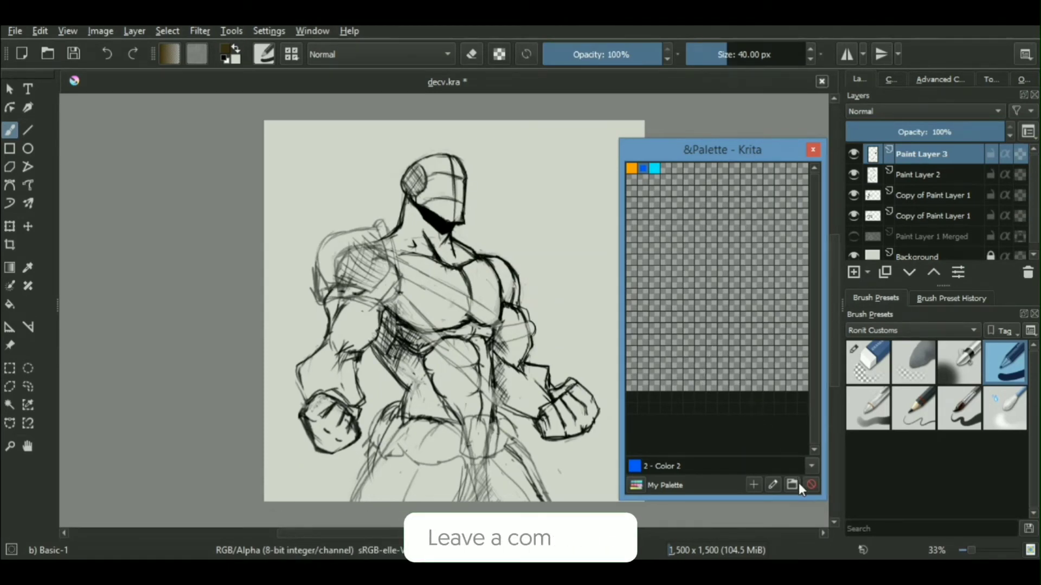
pyautogui.click(792, 485)
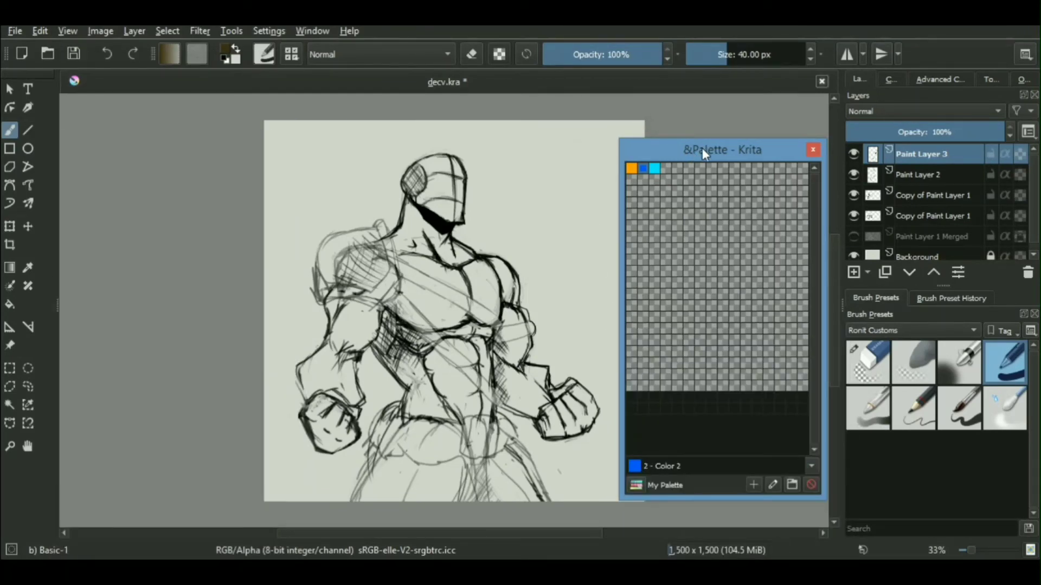
# Step: Drag the Palette window right and down over the Brush Presets docker
pyautogui.moveTo(703, 150); pyautogui.dragTo(744, 148)
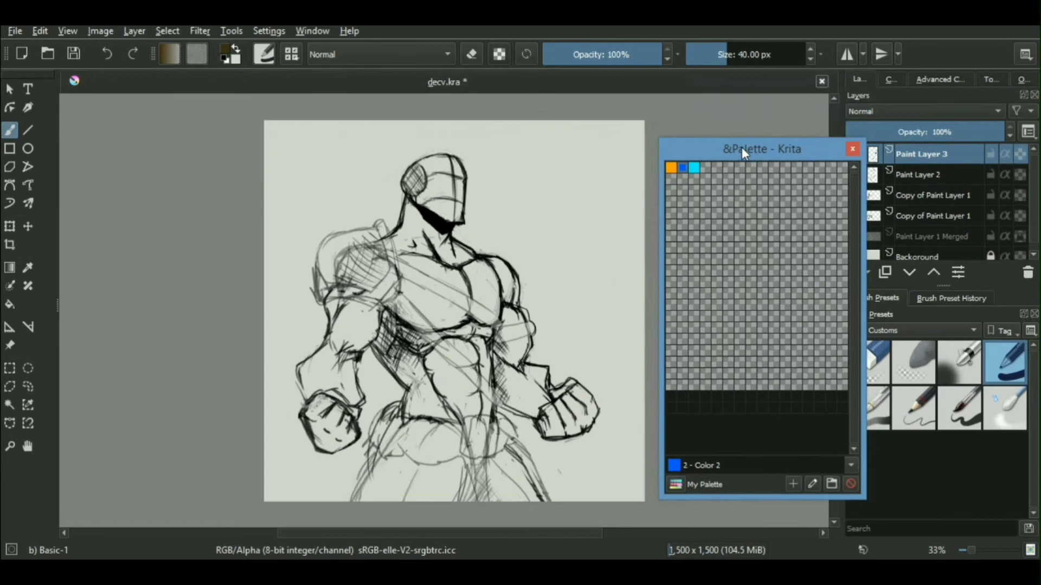
pyautogui.moveTo(743, 149); pyautogui.dragTo(760, 157)
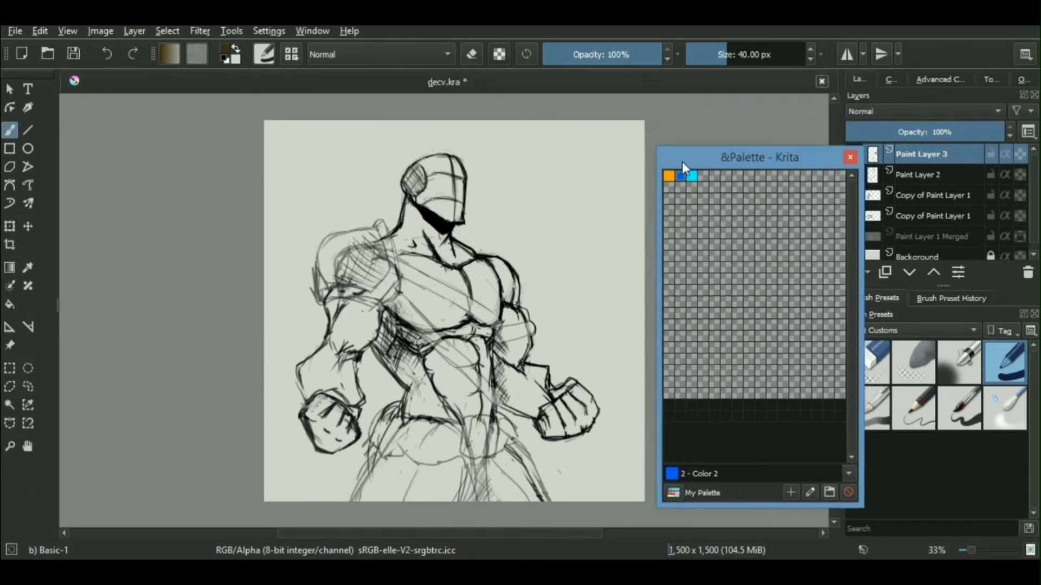
pyautogui.moveTo(760, 157); pyautogui.dragTo(892, 393)
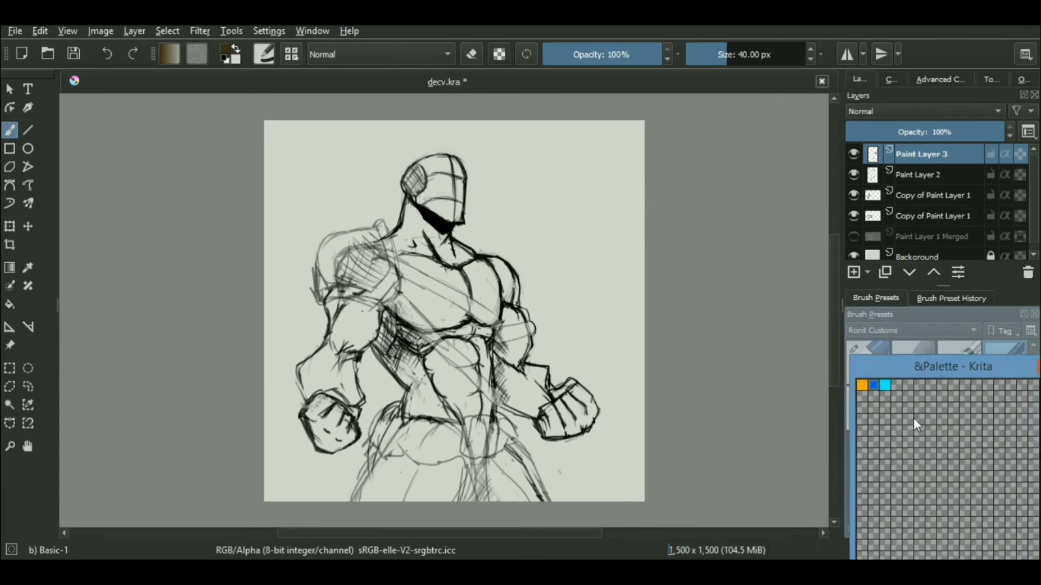
# Step: Dock the palette beside Brush Presets, add a red #ff0a00 swatch, and paint a test stroke
pyautogui.click(863, 298)
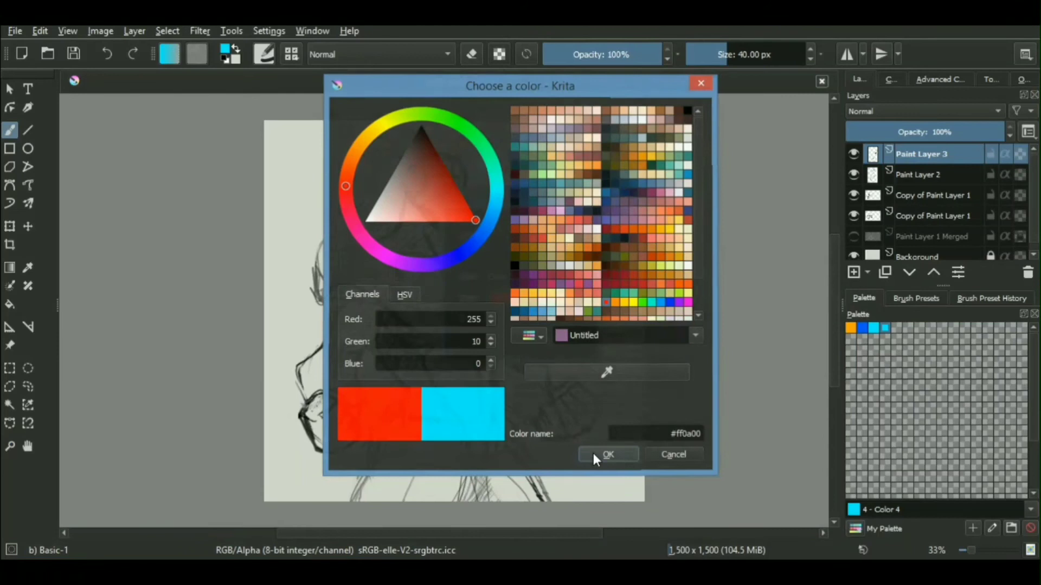
pyautogui.click(607, 455)
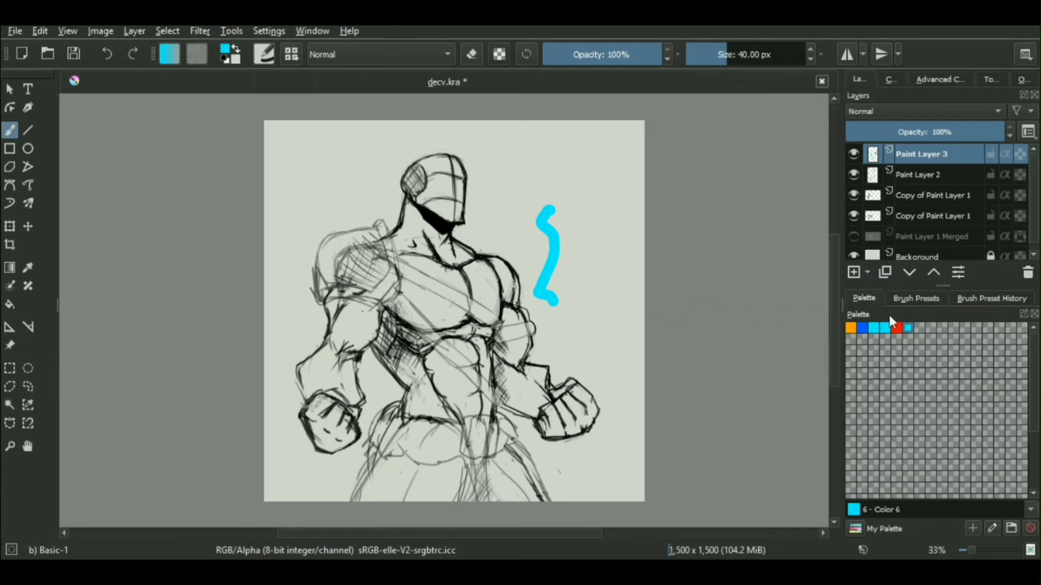
pyautogui.moveTo(594, 202); pyautogui.dragTo(591, 275)
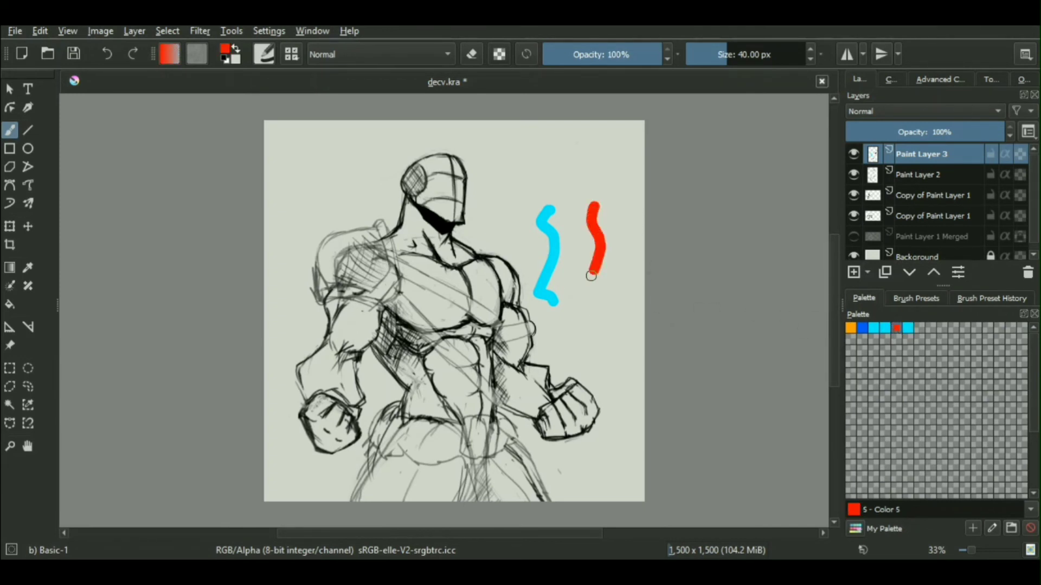